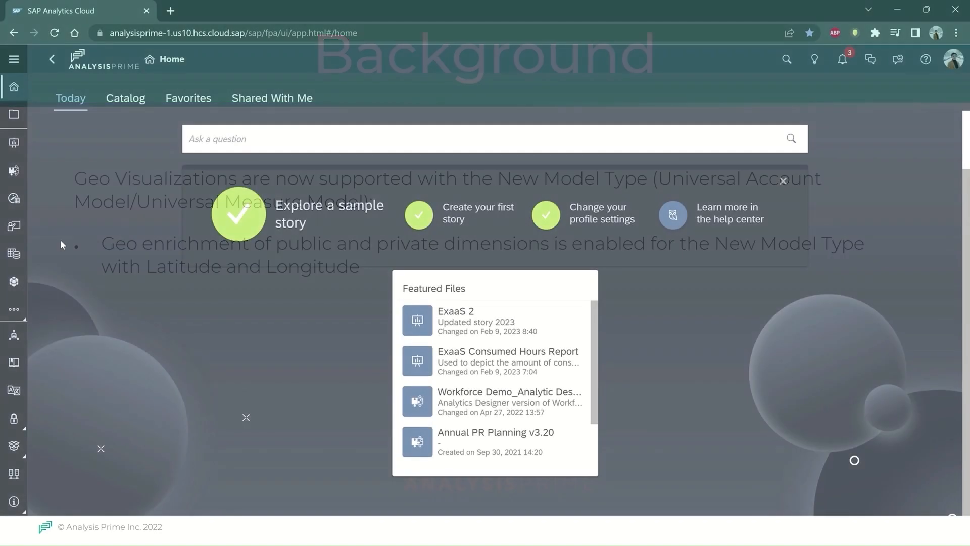
Open the Modeler and pick the T02 - Practical Exercise model from Recent Files.
click(14, 281)
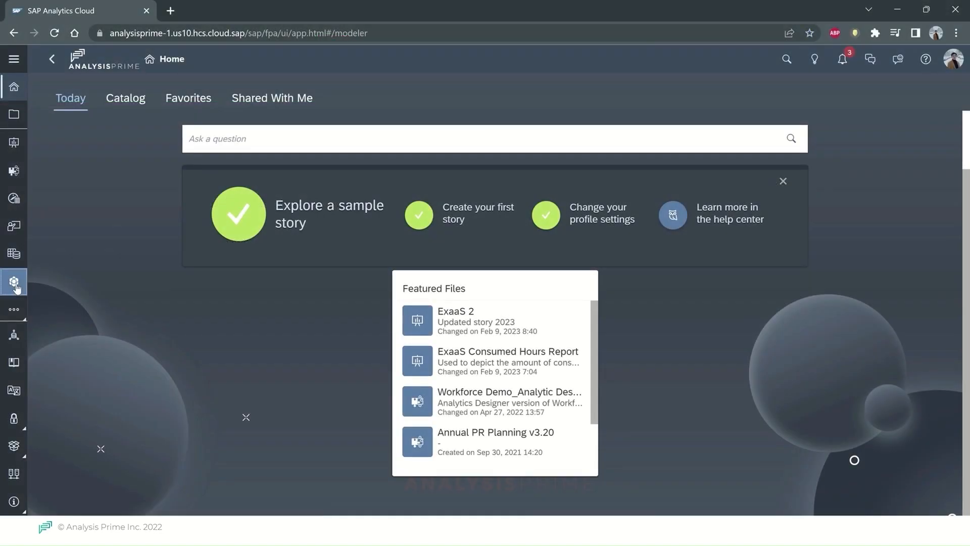
click(13, 282)
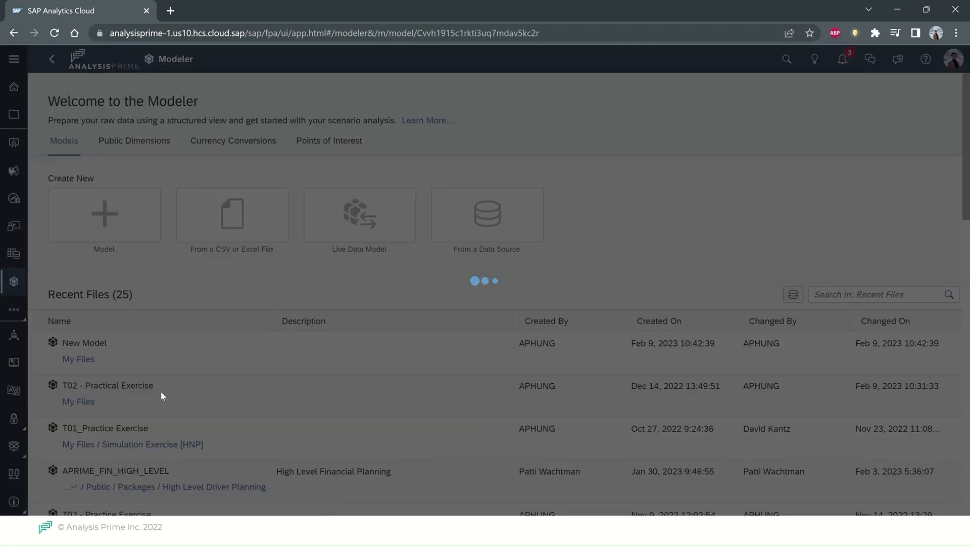
Open T02 - Practical Exercise and show the City dimension's Properties in Dimension Details.
click(107, 385)
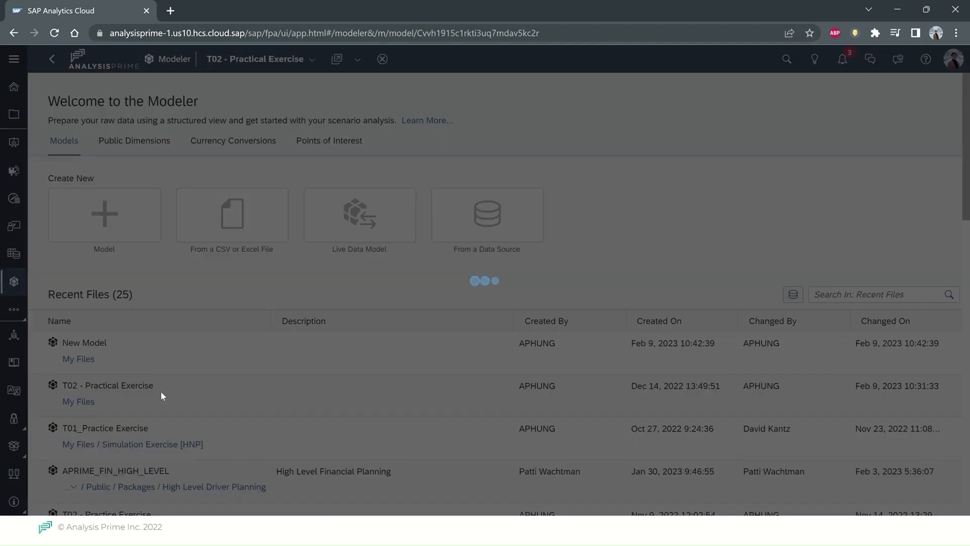
click(107, 385)
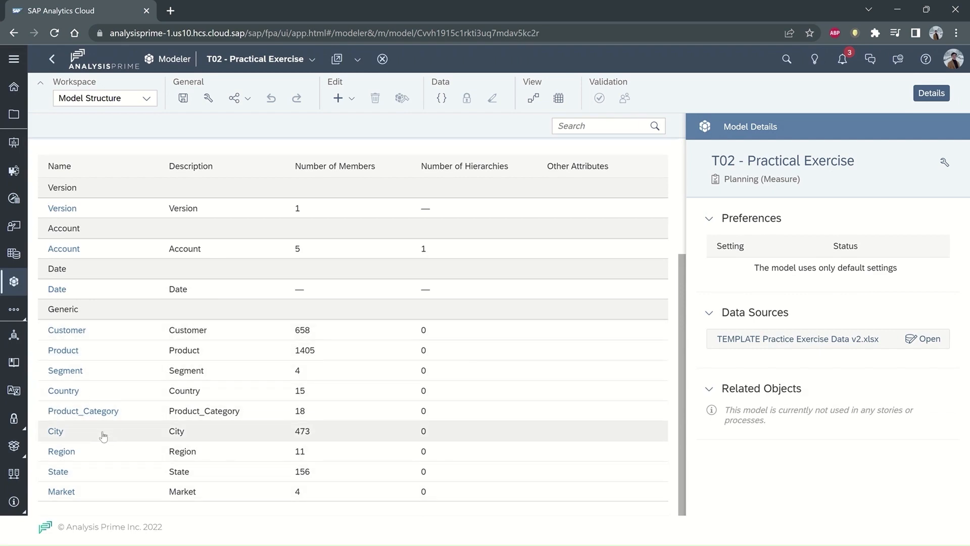
click(56, 430)
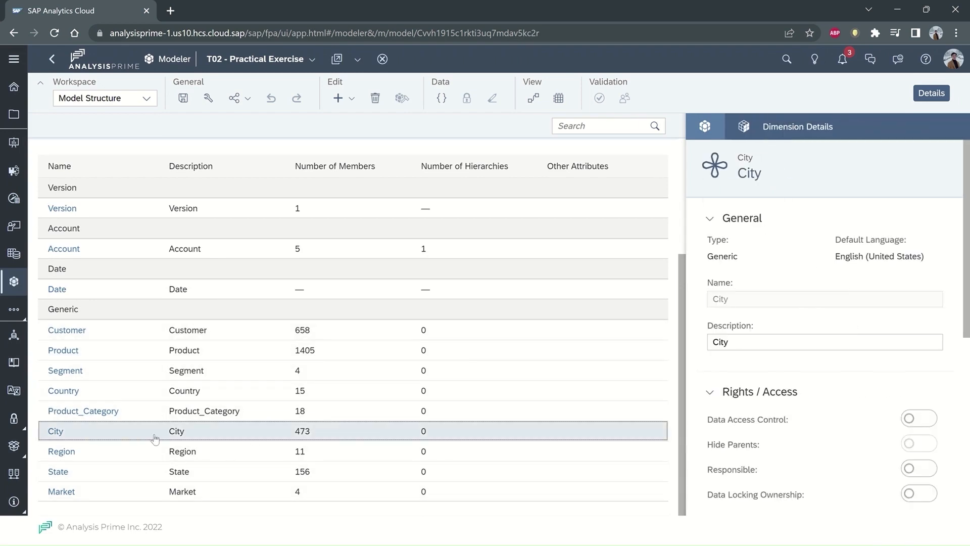
scroll(down, 3)
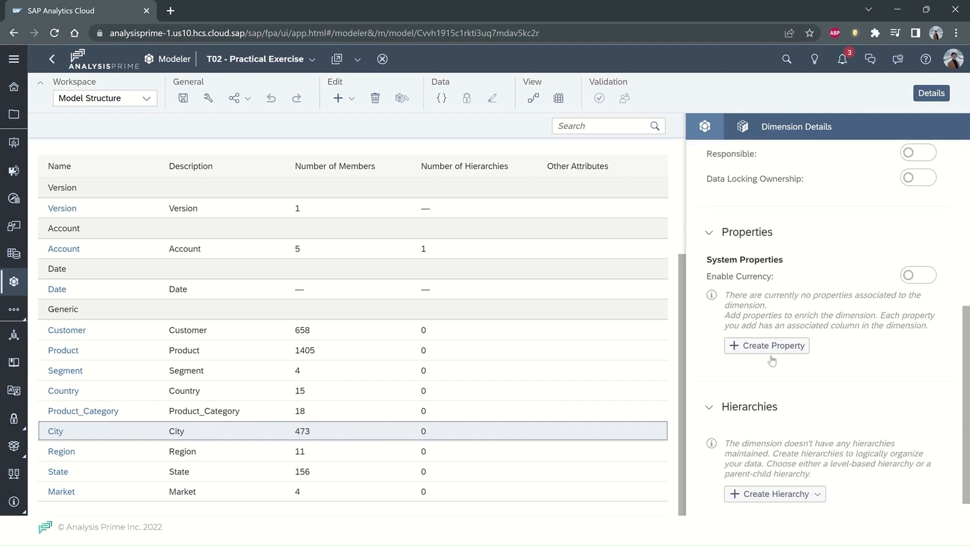
Create a Latitude property on City with the Latitude geo-coordinate type.
click(766, 345)
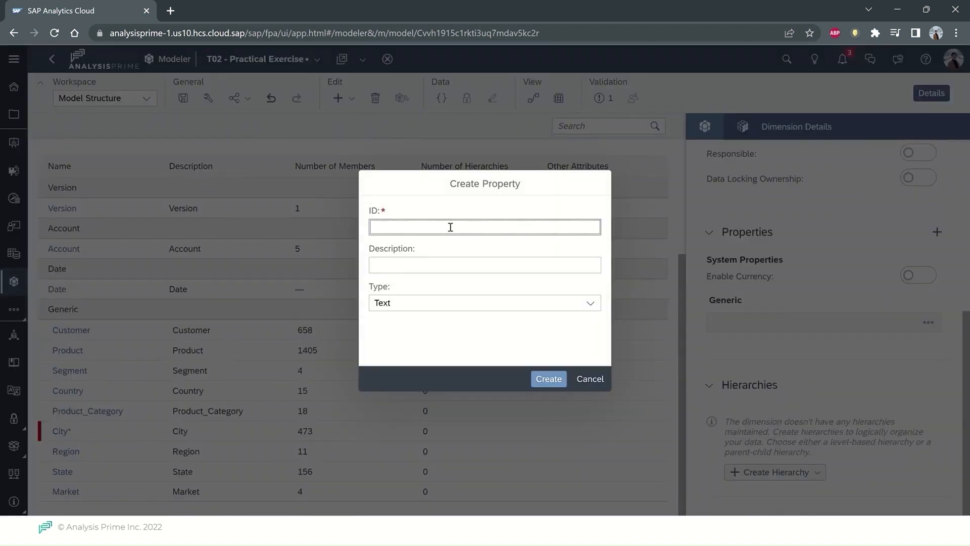
text(Latitude)
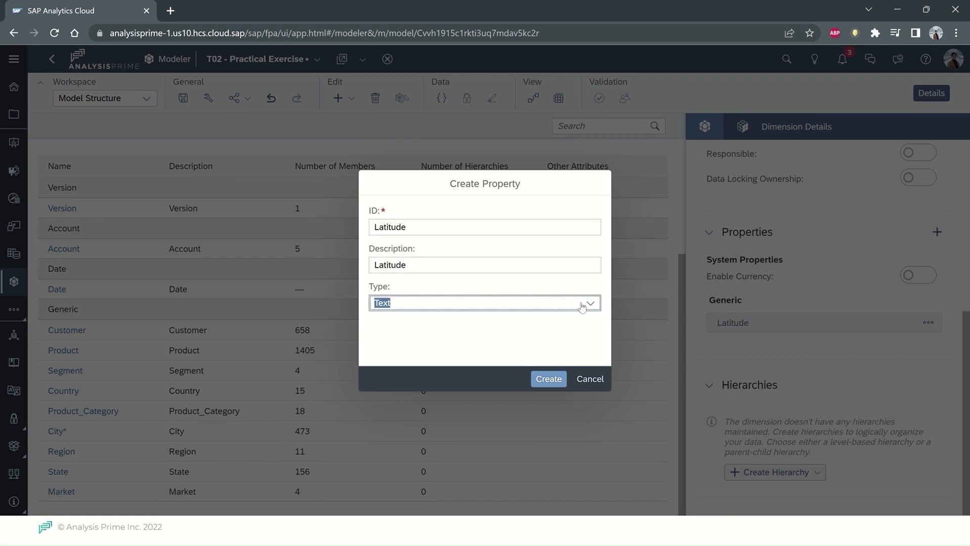
click(588, 303)
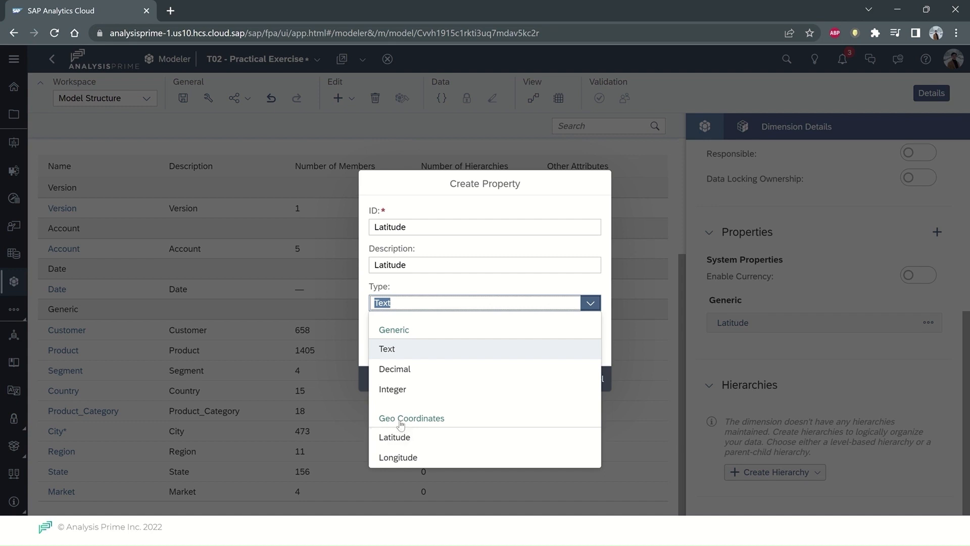
click(394, 436)
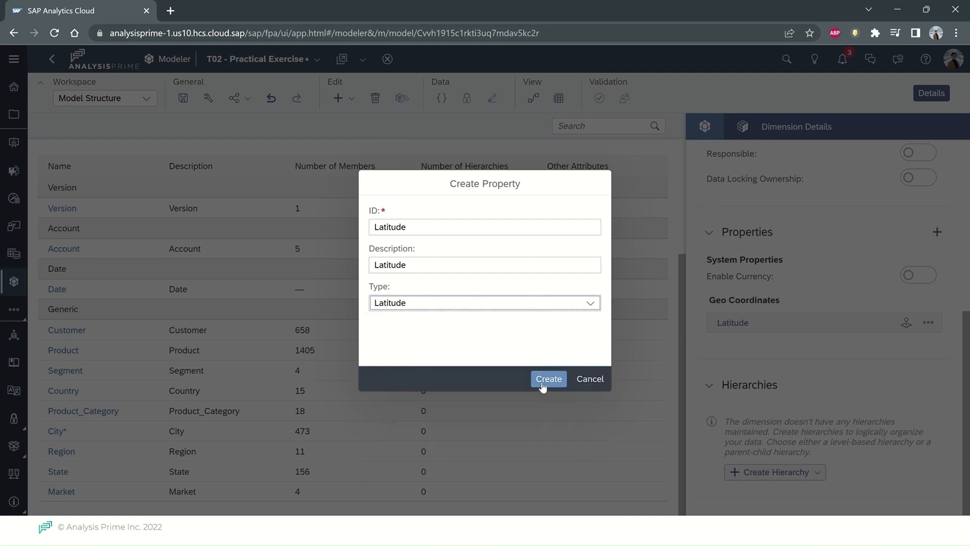
click(548, 378)
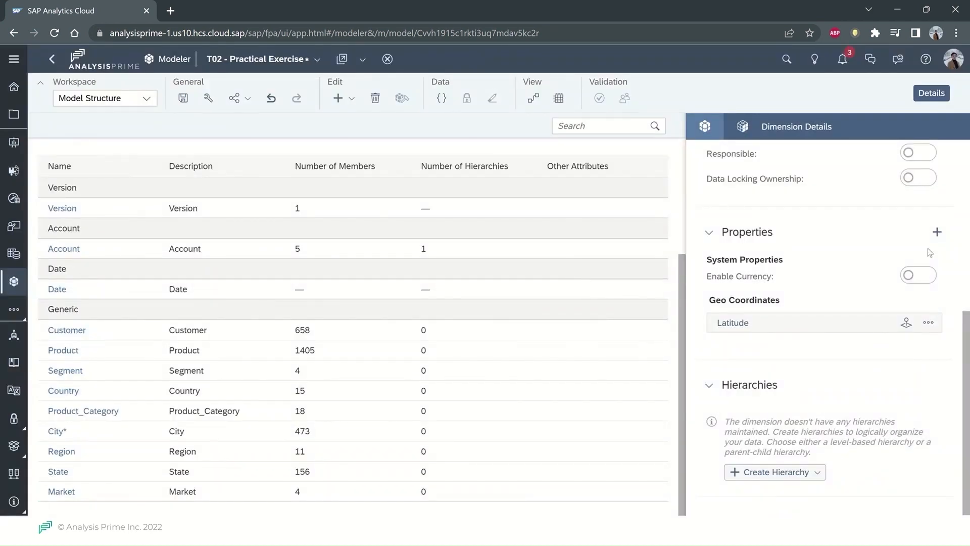
Create a 'Longtitude' property on City with the Longitude geo-coordinate type.
click(936, 232)
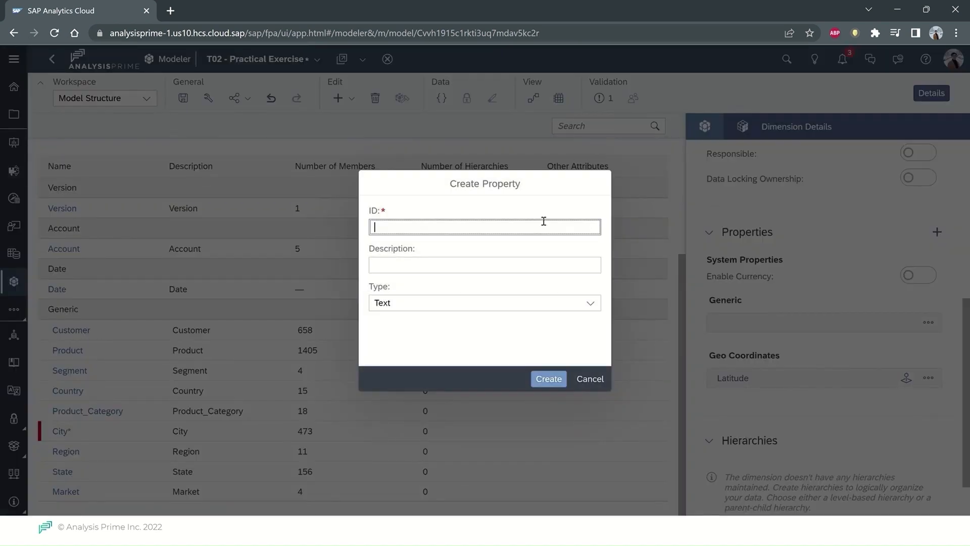
text(Longtitu)
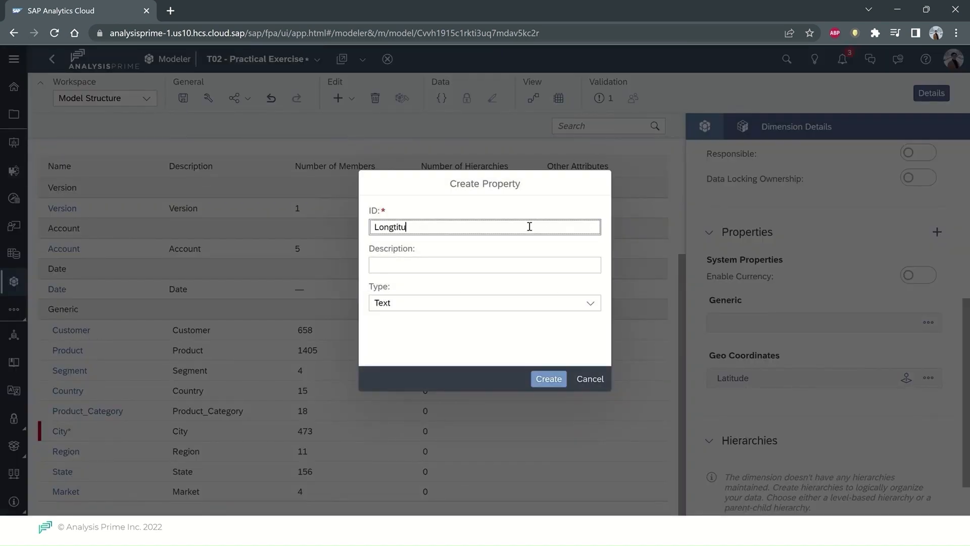
text(Longtitude)
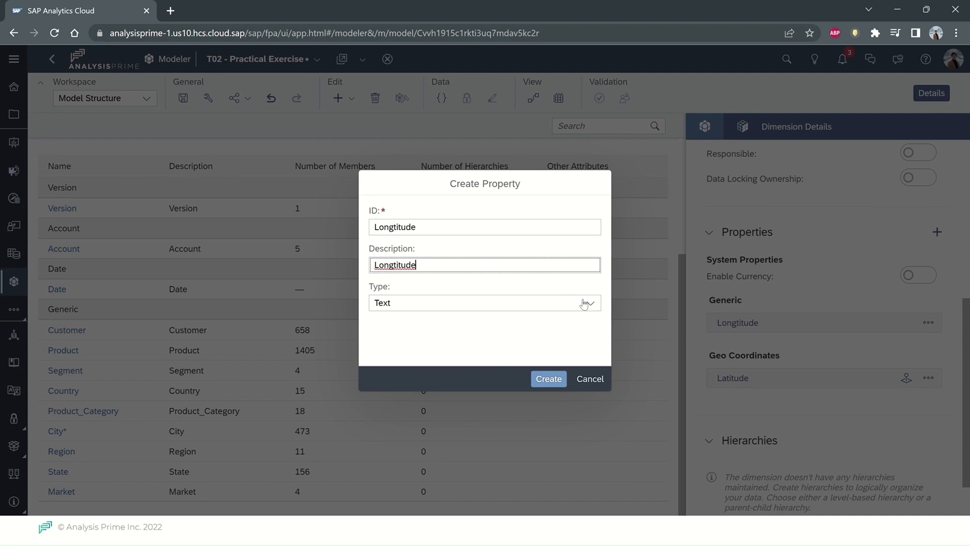
click(485, 302)
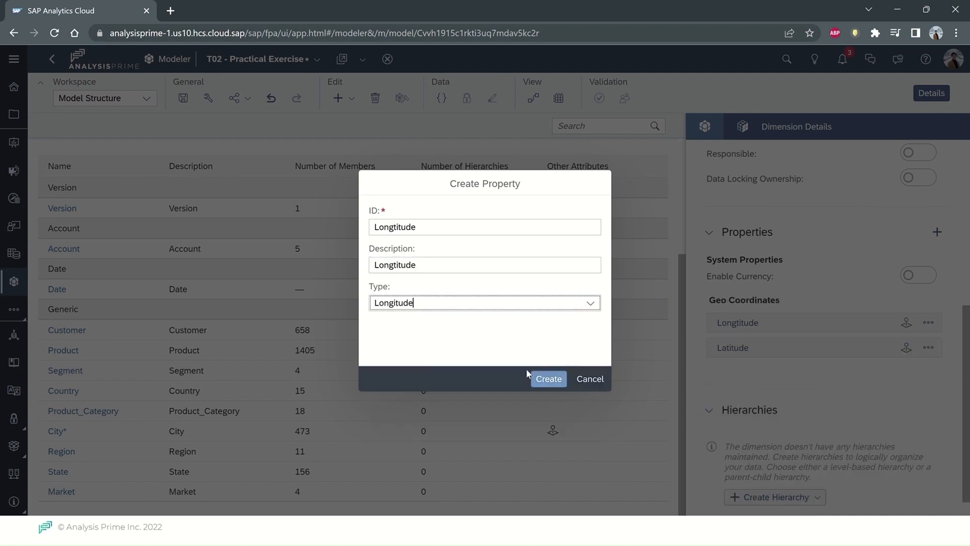
click(547, 377)
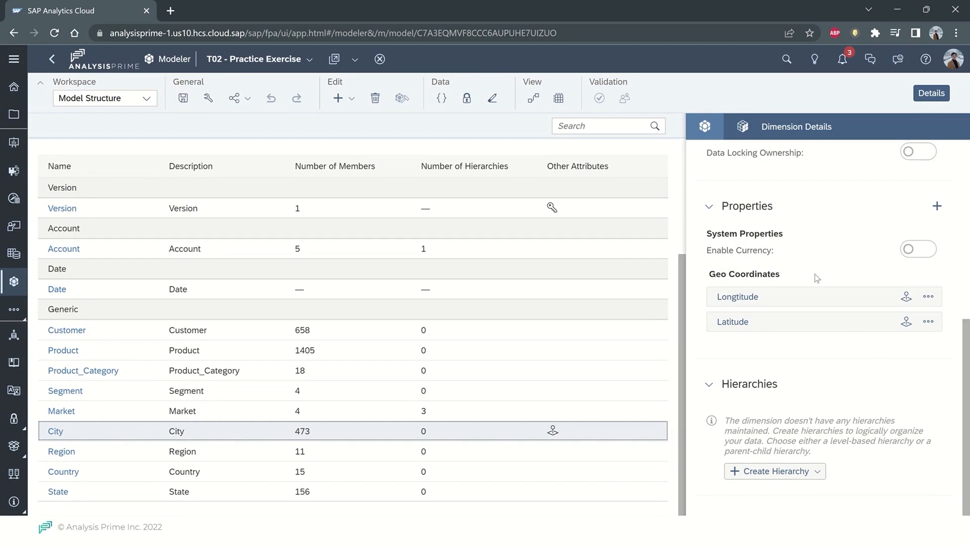
mouse_move(774, 262)
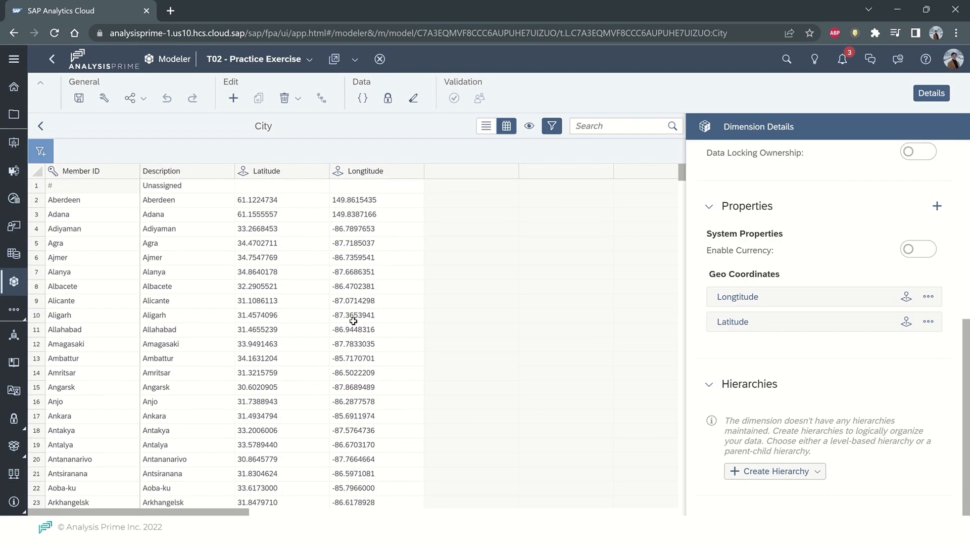
Start a new story from the T02 - Practical Exercise model.
click(353, 58)
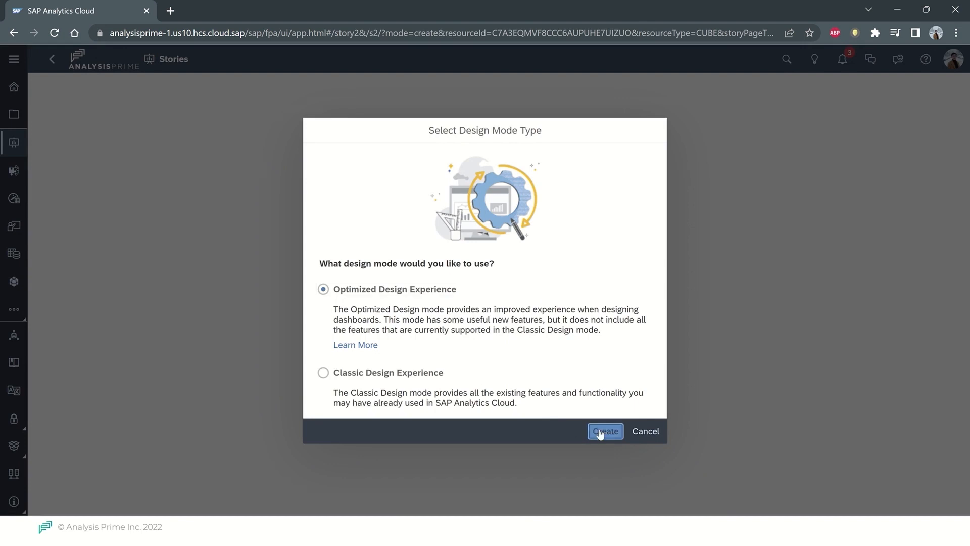
Create the story in Optimized Design Experience and expand Others in the Assets panel.
click(604, 431)
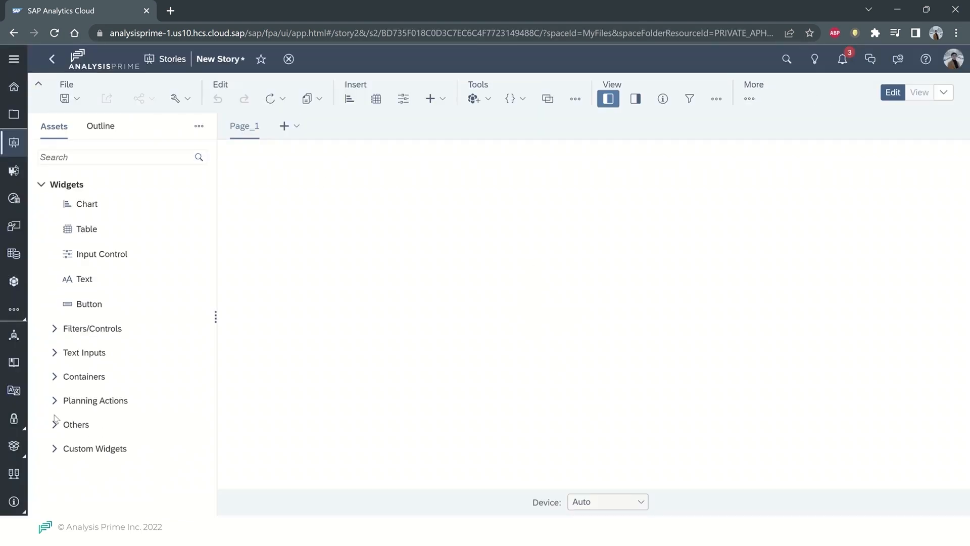
click(75, 424)
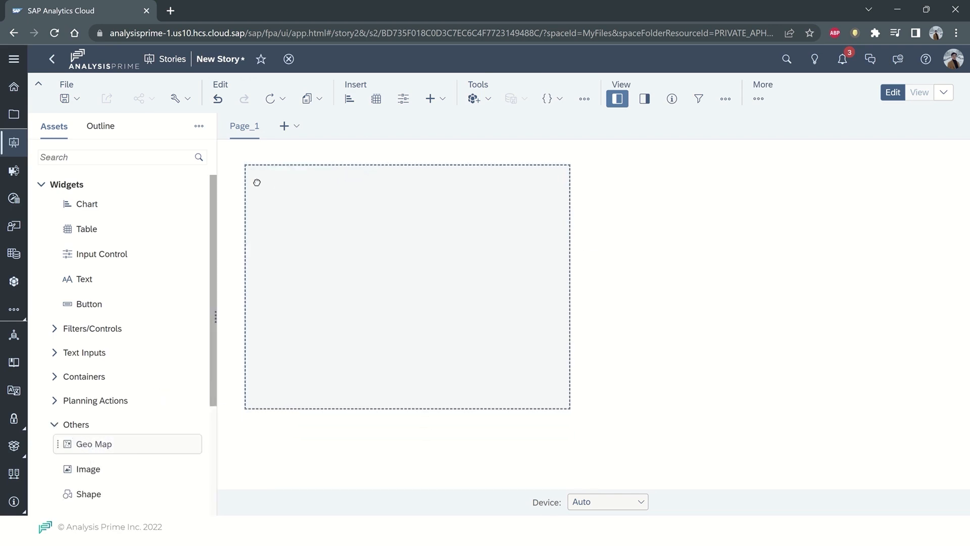
Add a Geo Map with a bubble layer using City_GeoPoint as location dimension.
click(94, 443)
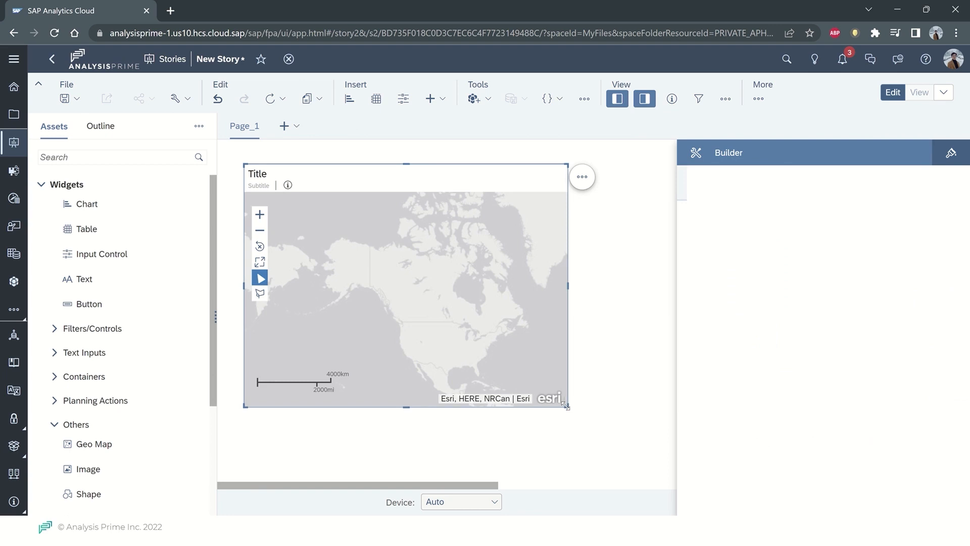
click(581, 177)
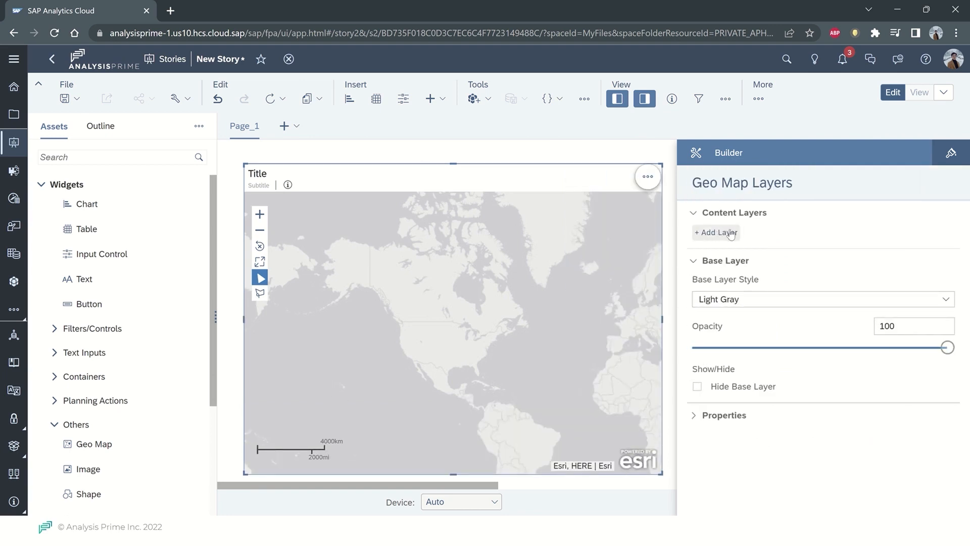
click(716, 232)
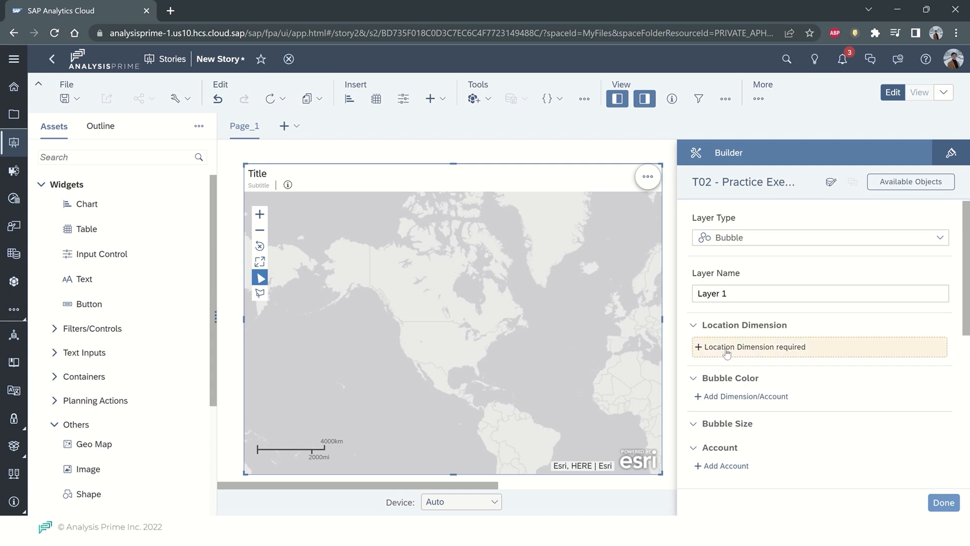
click(754, 346)
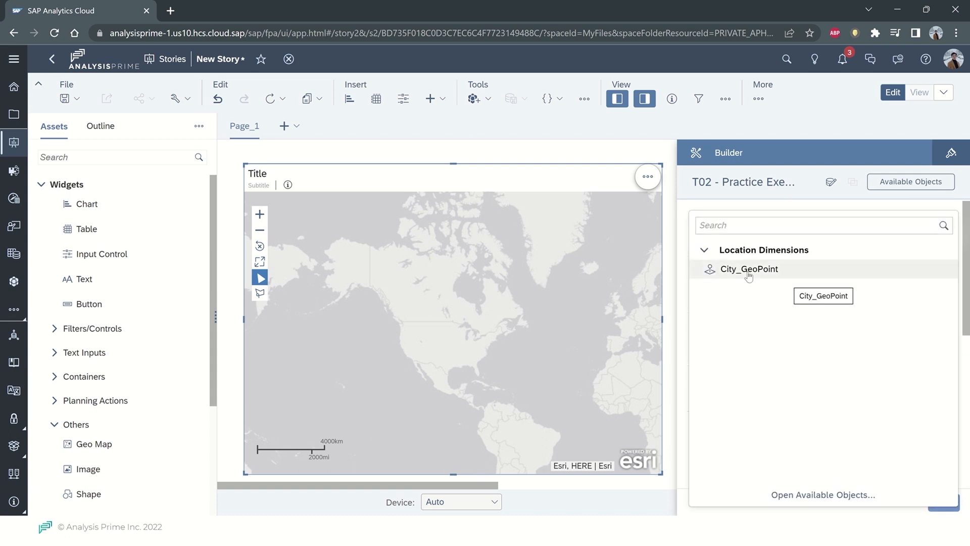
click(749, 268)
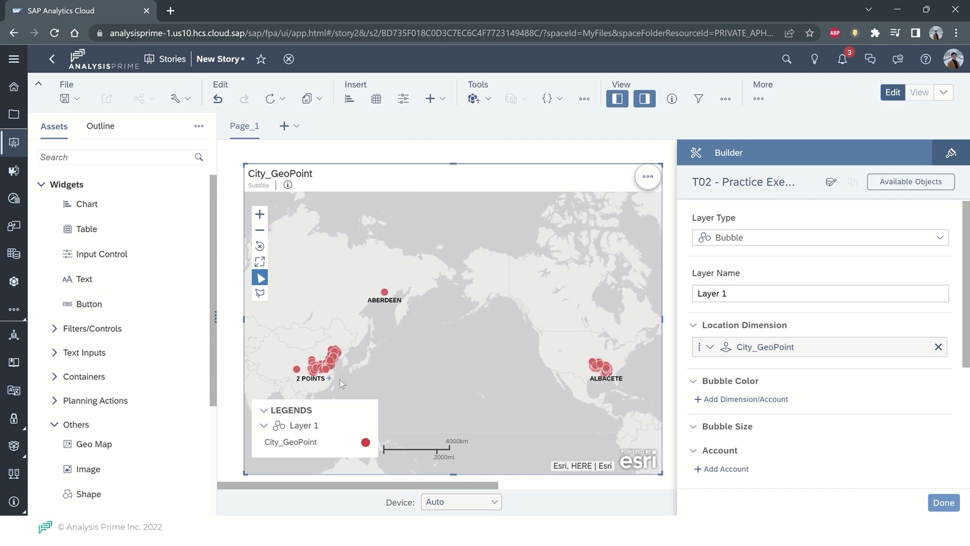
mouse_move(342, 383)
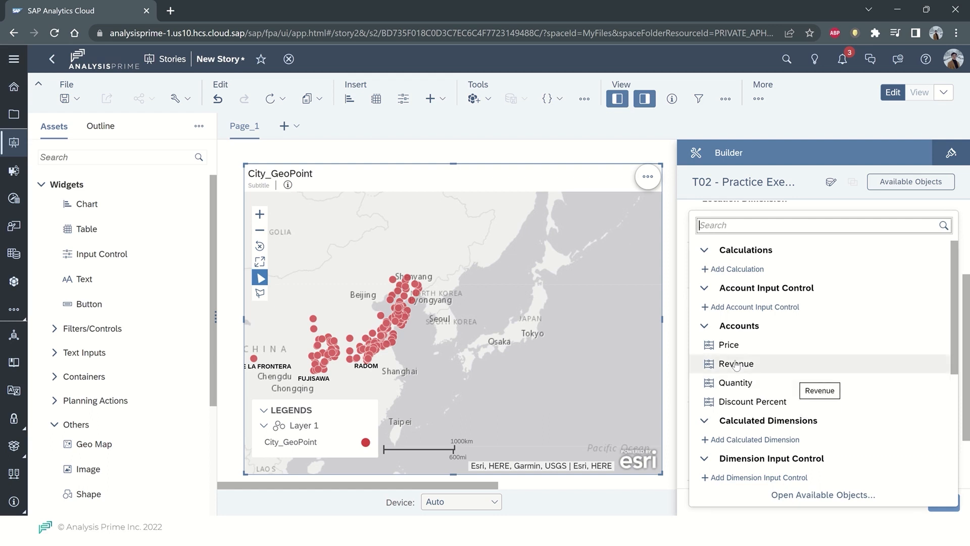
Colour the map bubbles by the Revenue account with the Values measure.
click(735, 363)
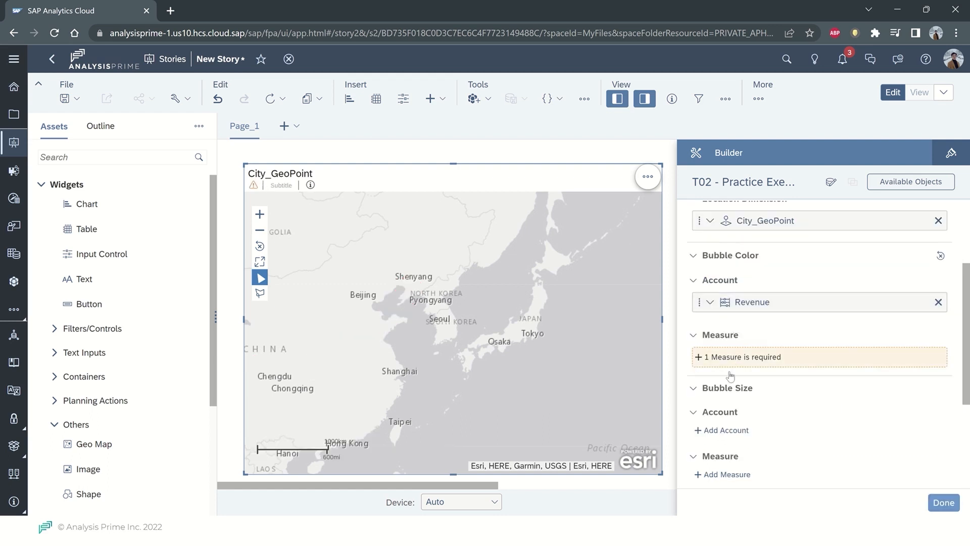
click(742, 356)
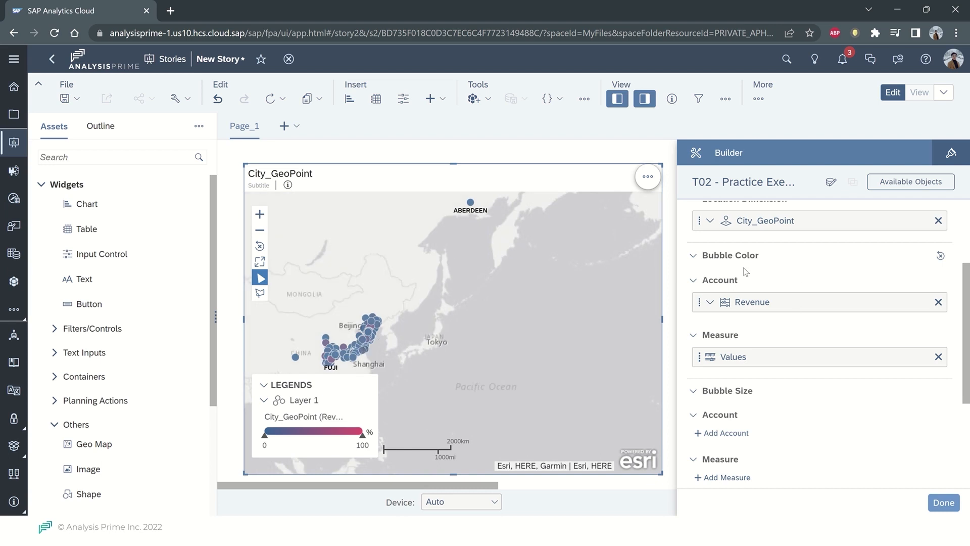
mouse_move(940, 256)
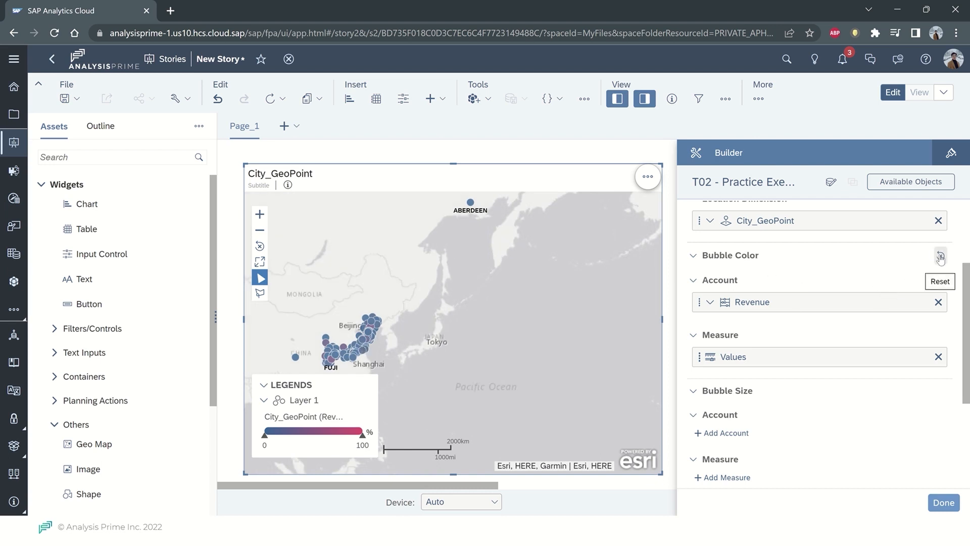
mouse_move(939, 257)
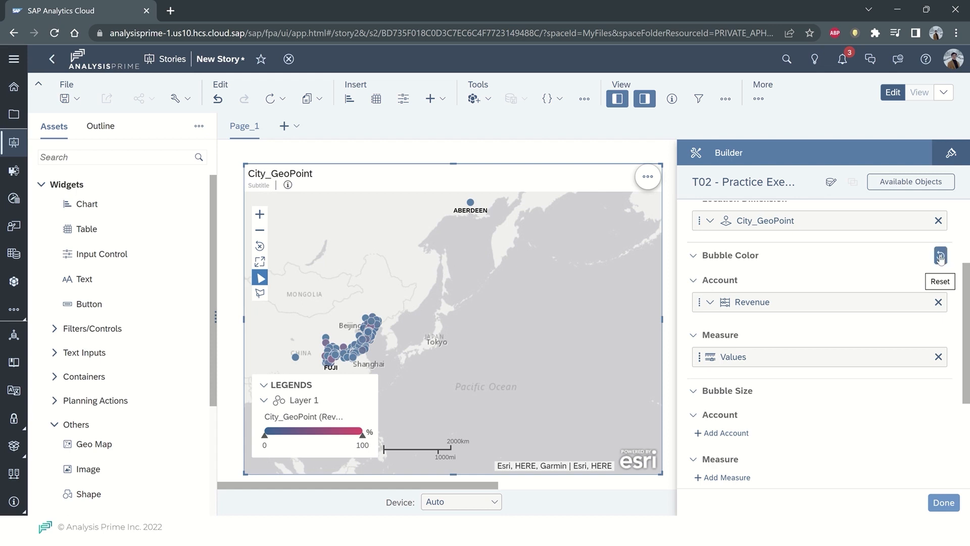
Reset Bubble Color in the Builder panel to remove the Revenue colouring.
click(939, 256)
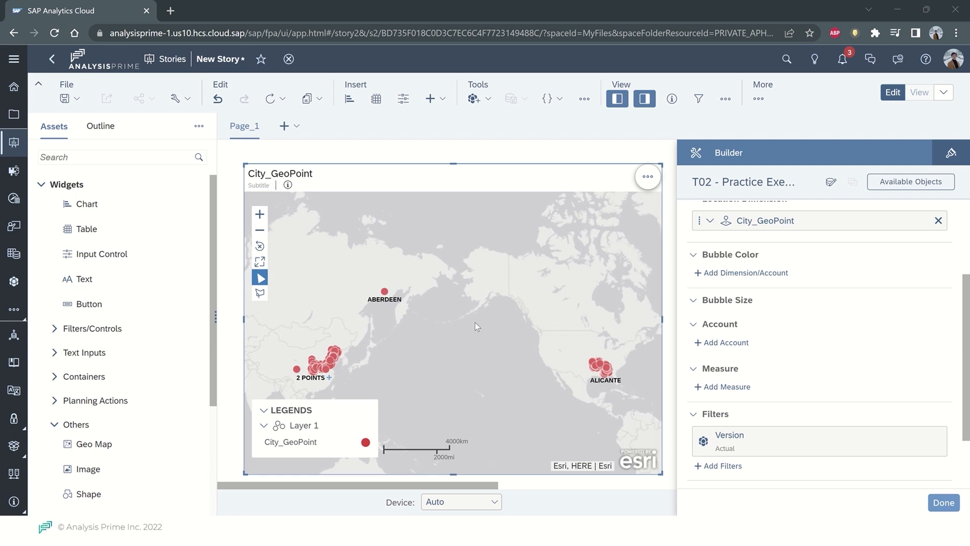
mouse_move(451, 363)
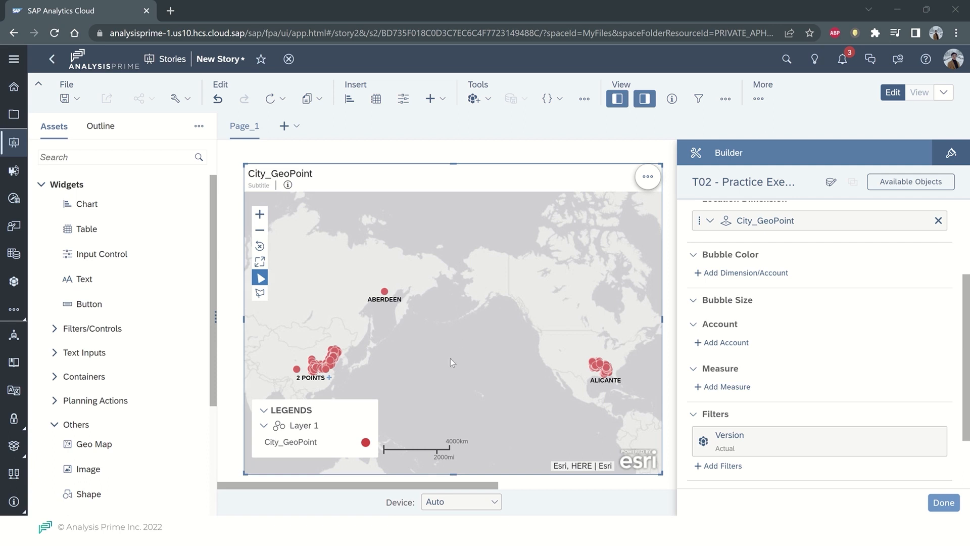
mouse_move(552, 399)
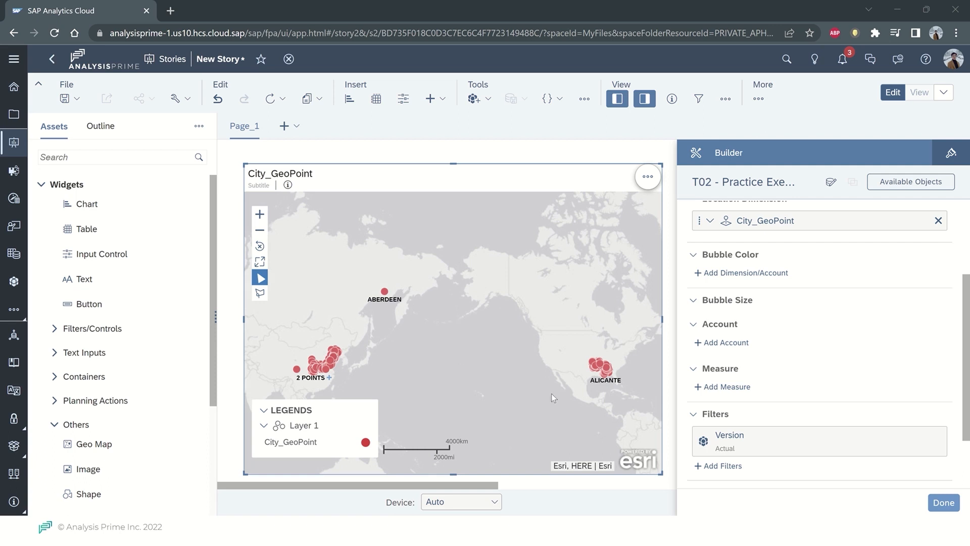